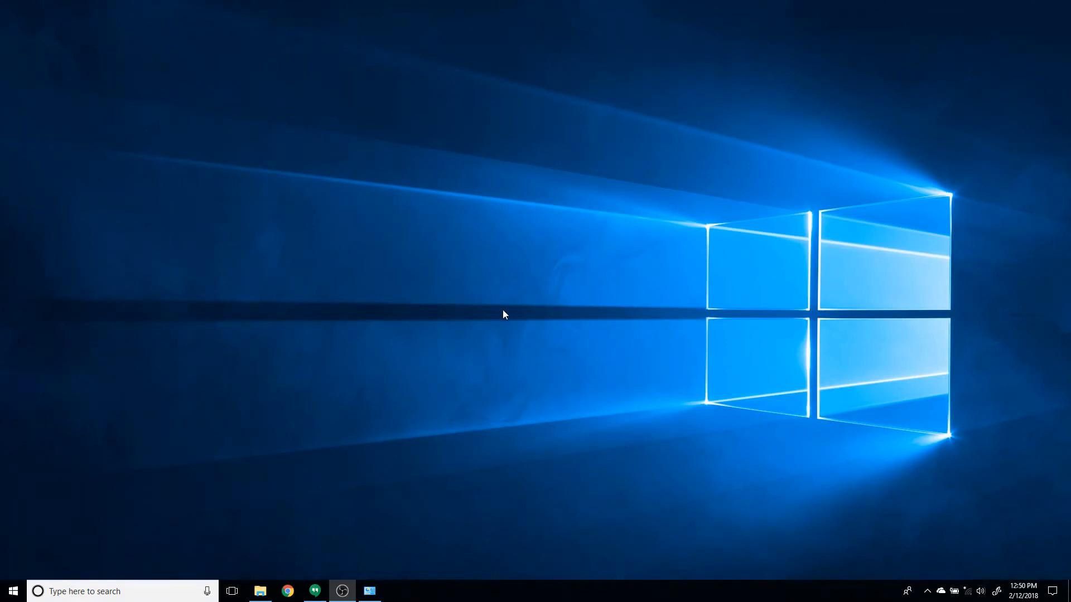
mouse_move(499, 291)
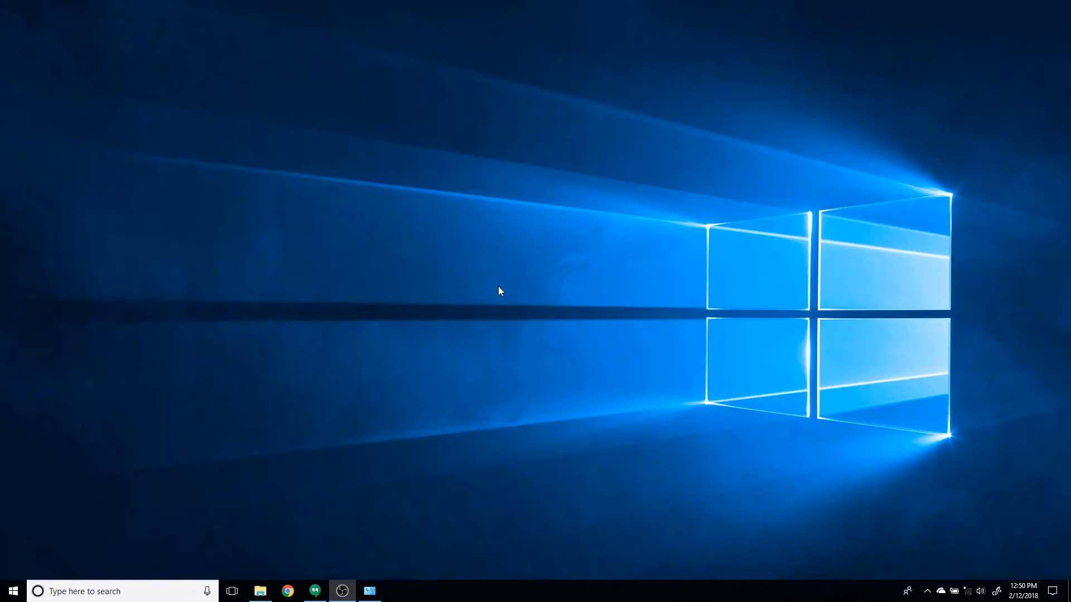
mouse_move(646, 301)
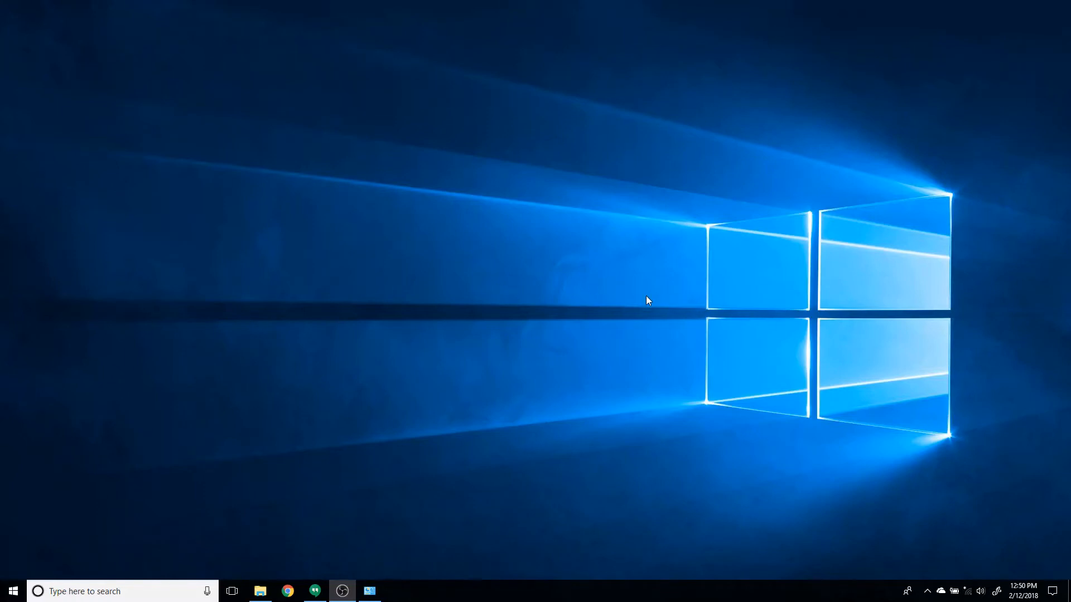
mouse_move(558, 253)
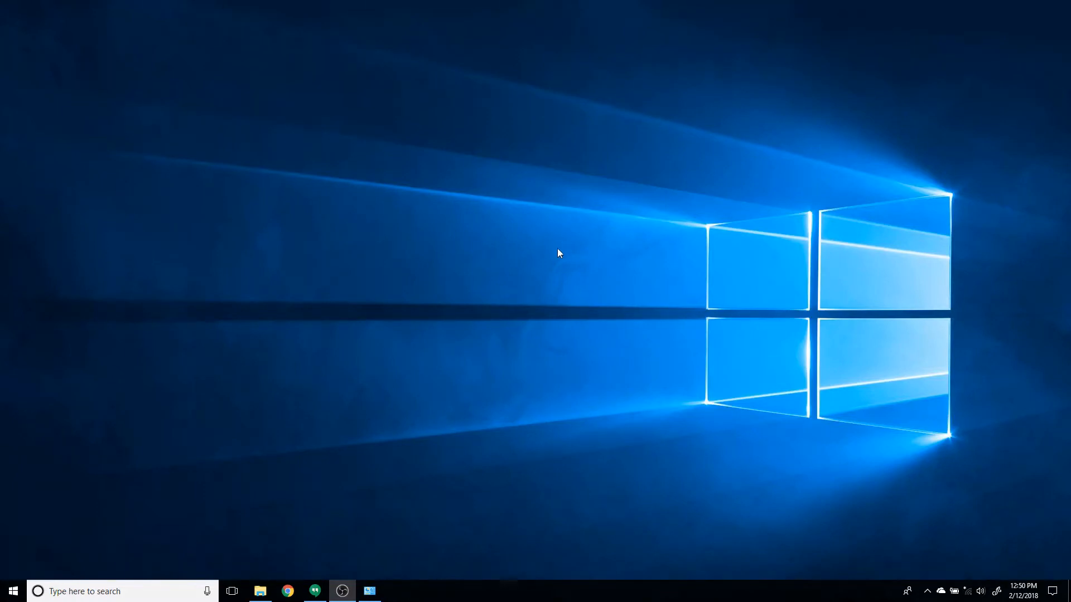
mouse_move(561, 242)
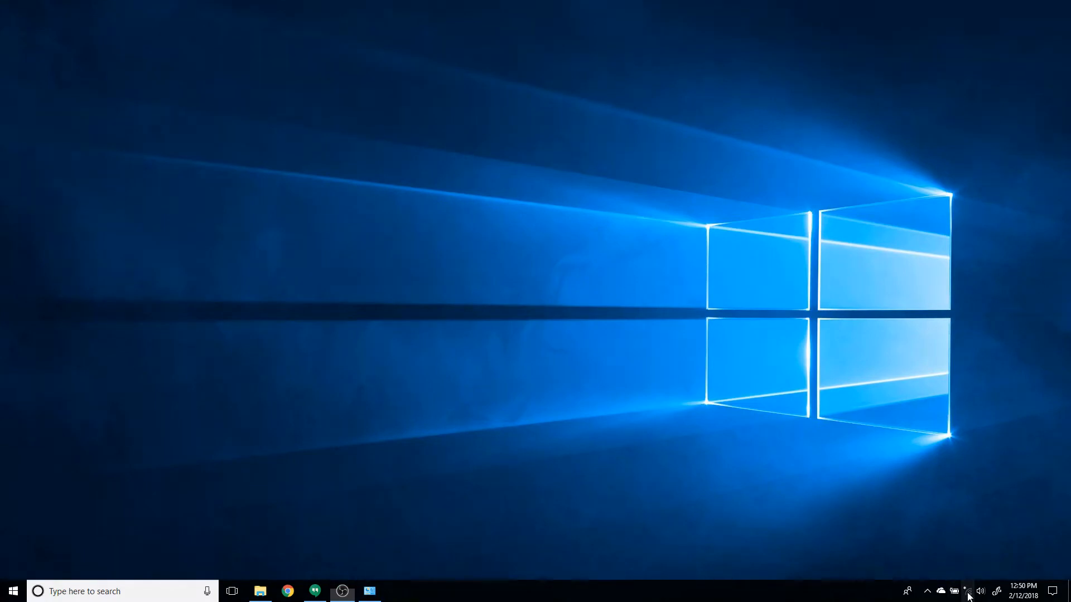
- Join the open ASUS wireless network from the Windows Wi-Fi flyout
click(966, 591)
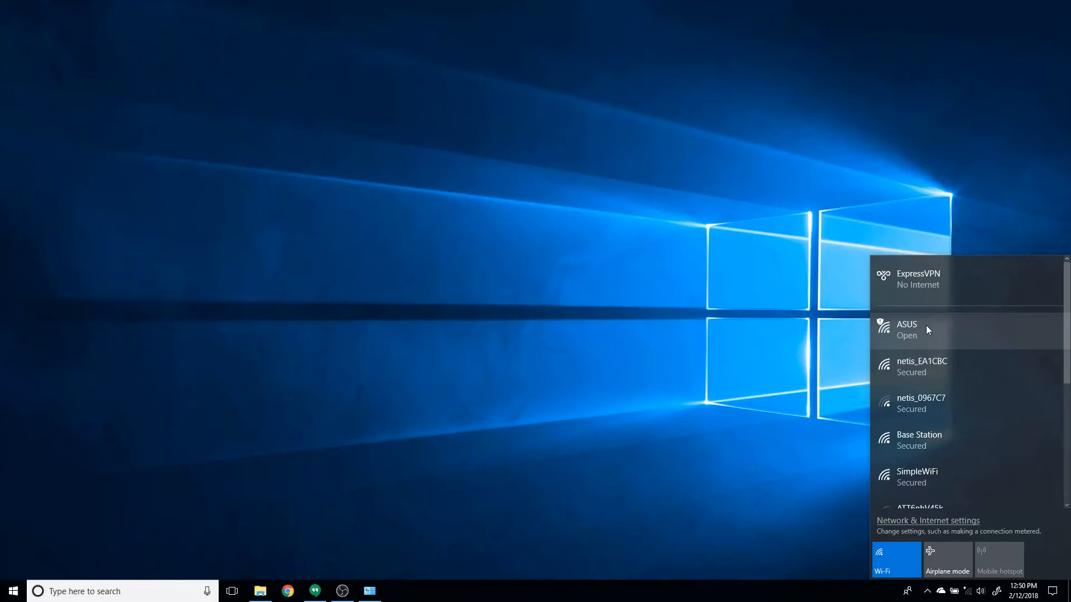
click(914, 330)
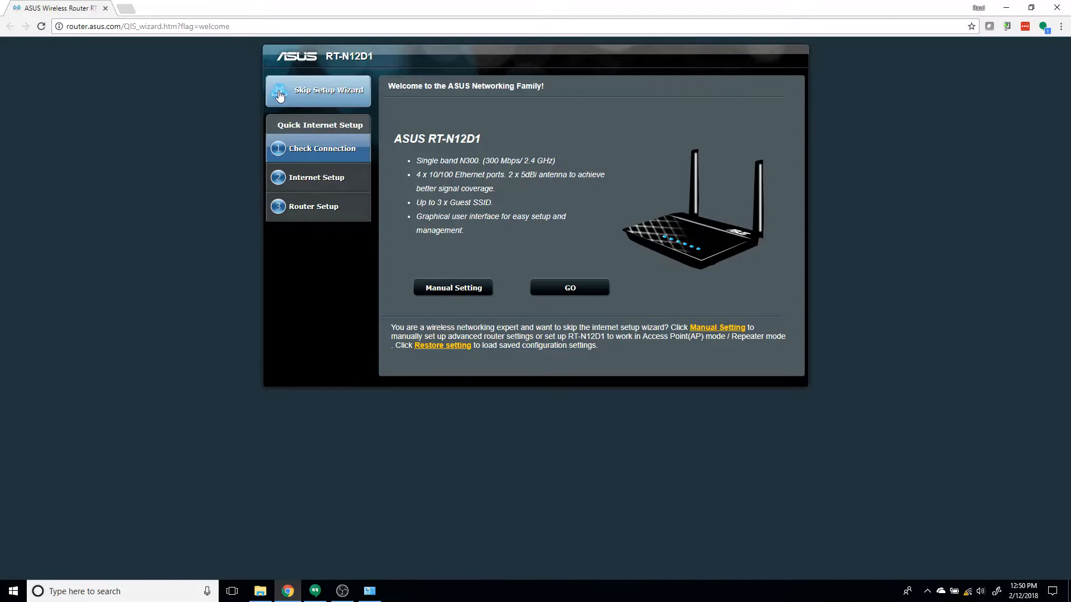
- Skip the quick internet setup wizard and acknowledge the encryption warning
click(317, 90)
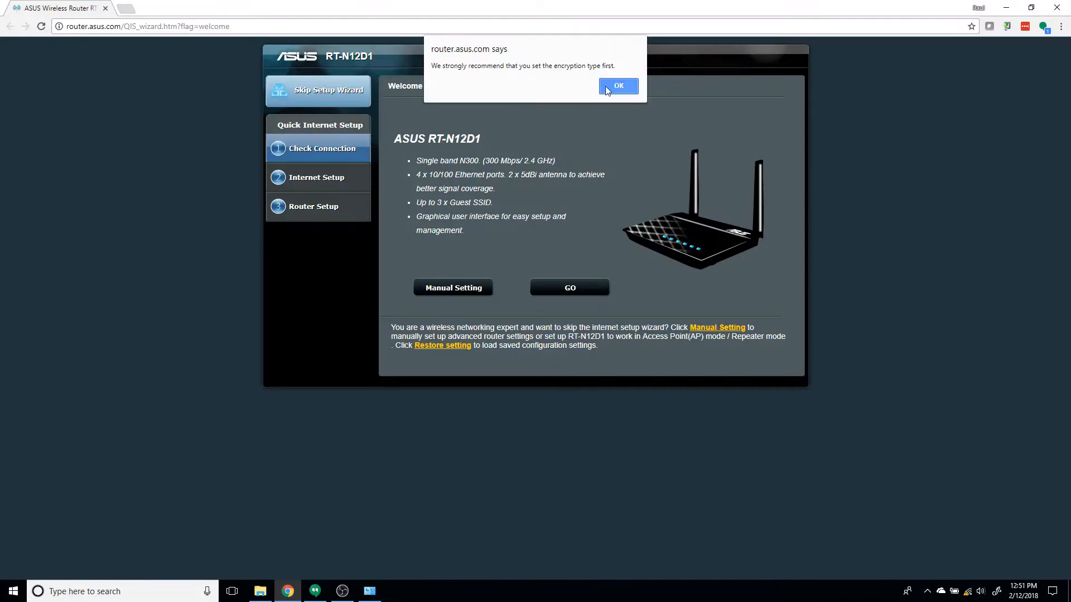
click(617, 86)
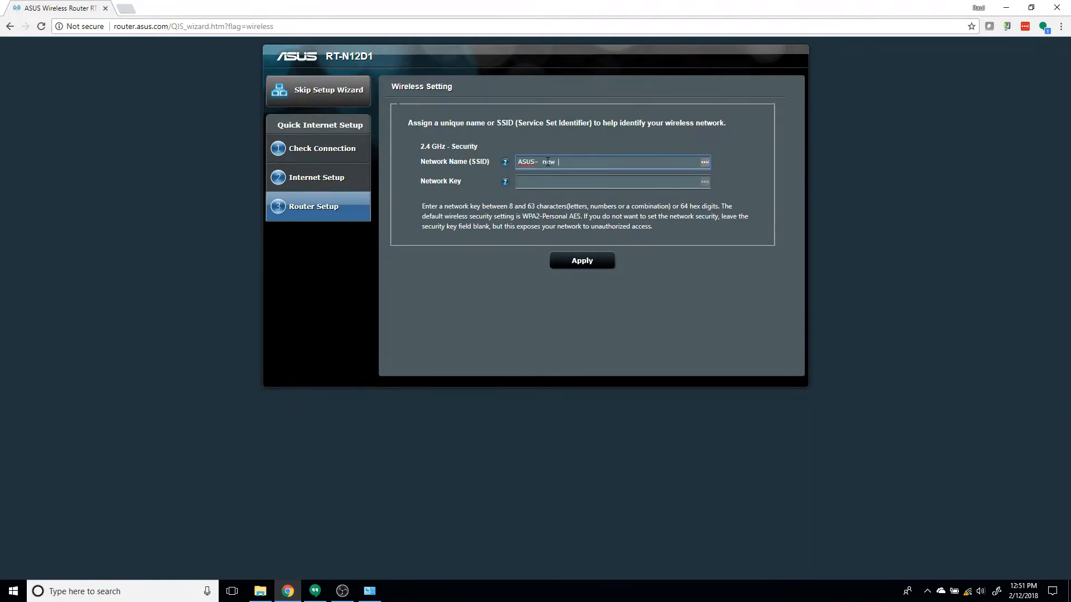
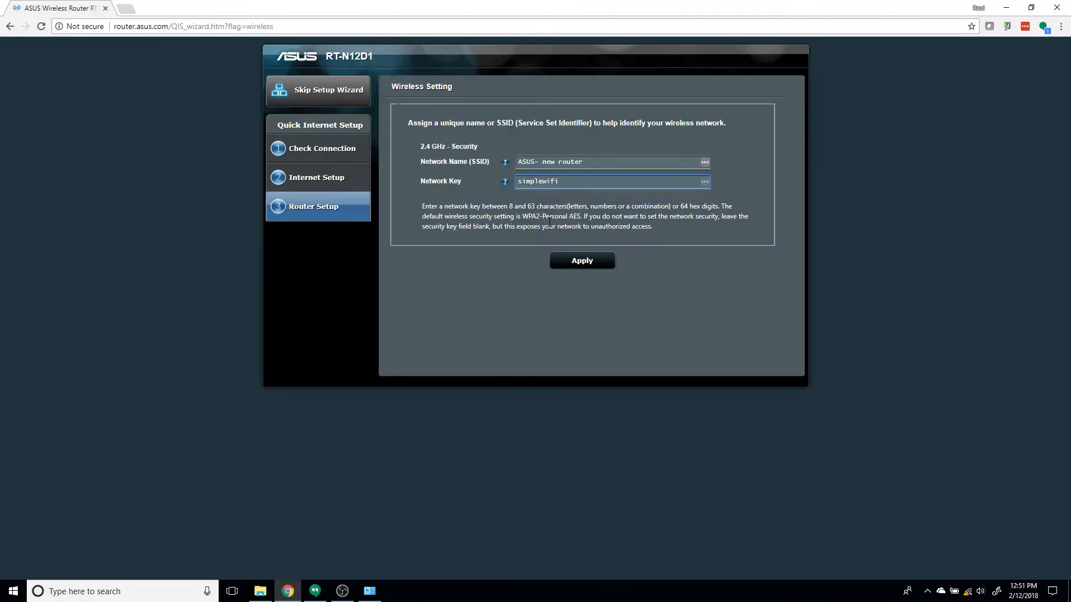
click(581, 260)
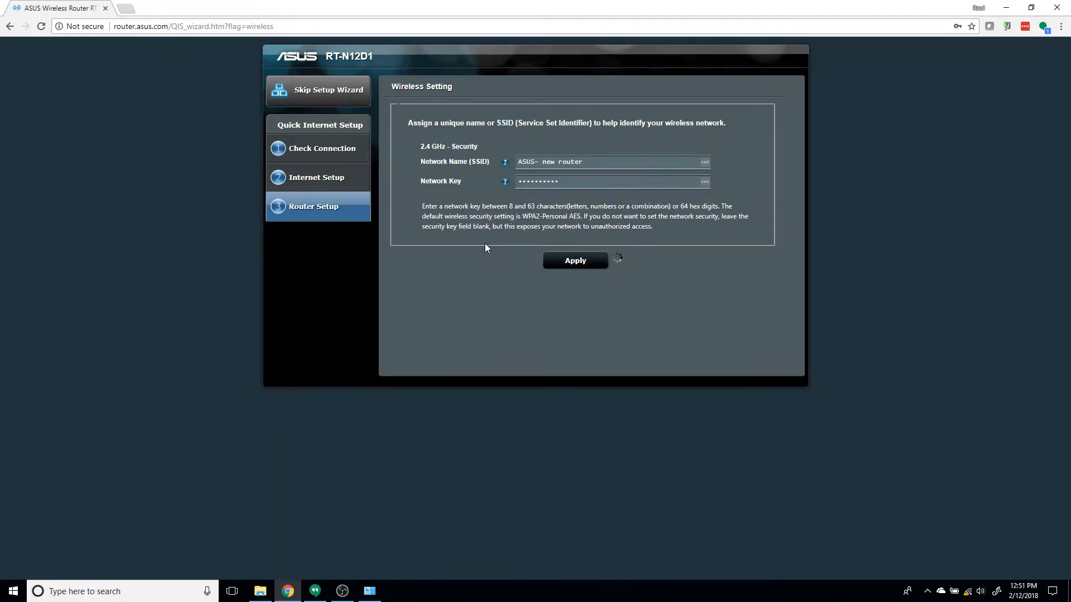
click(574, 260)
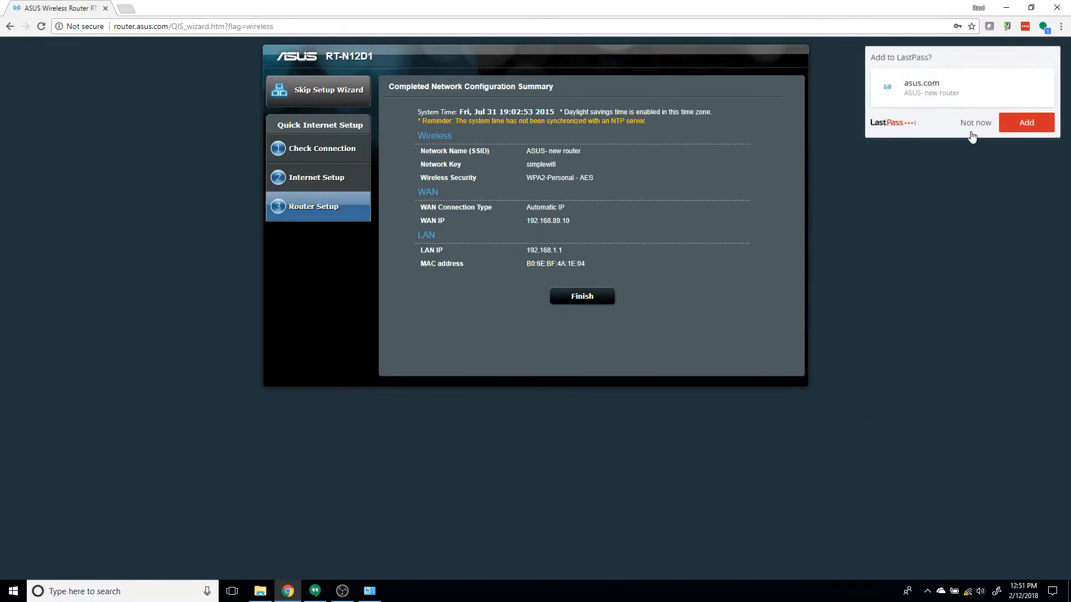
- Decline the LastPass save prompt so the configuration summary can be finished
click(581, 296)
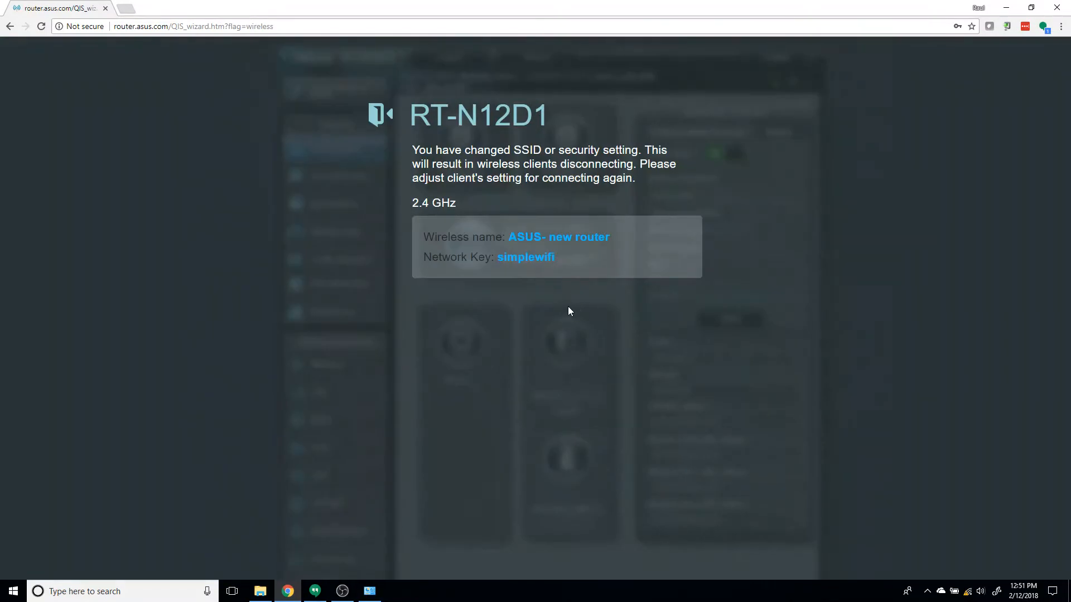
mouse_move(853, 455)
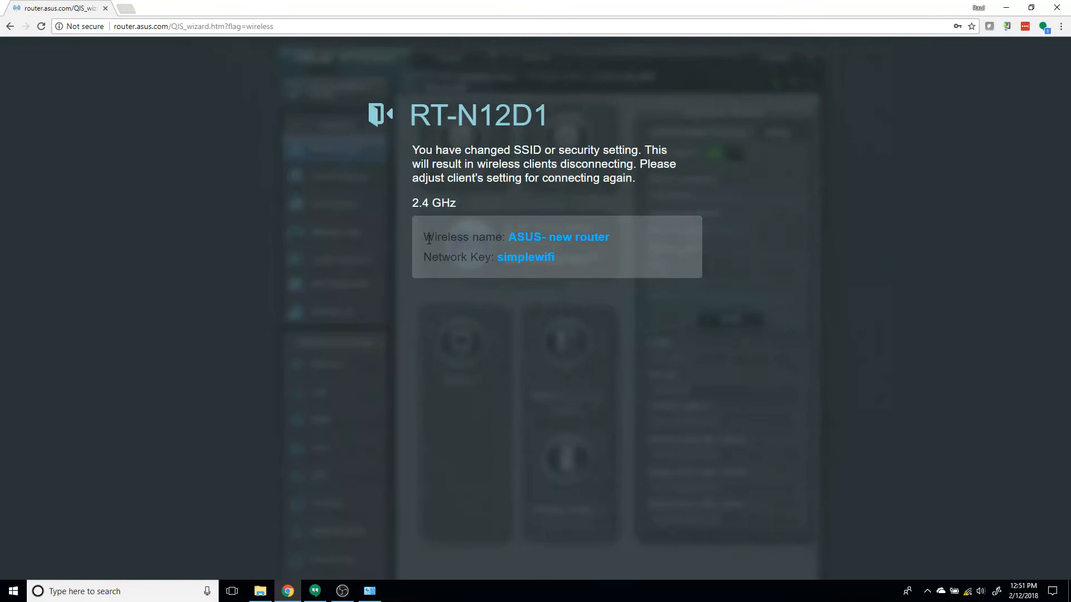
mouse_move(762, 375)
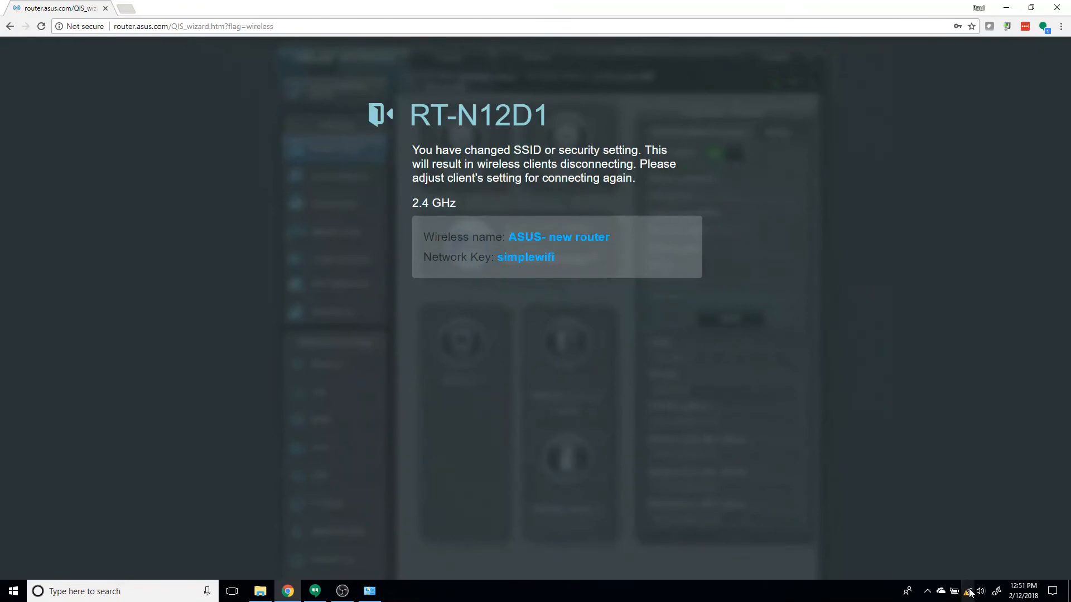
click(980, 591)
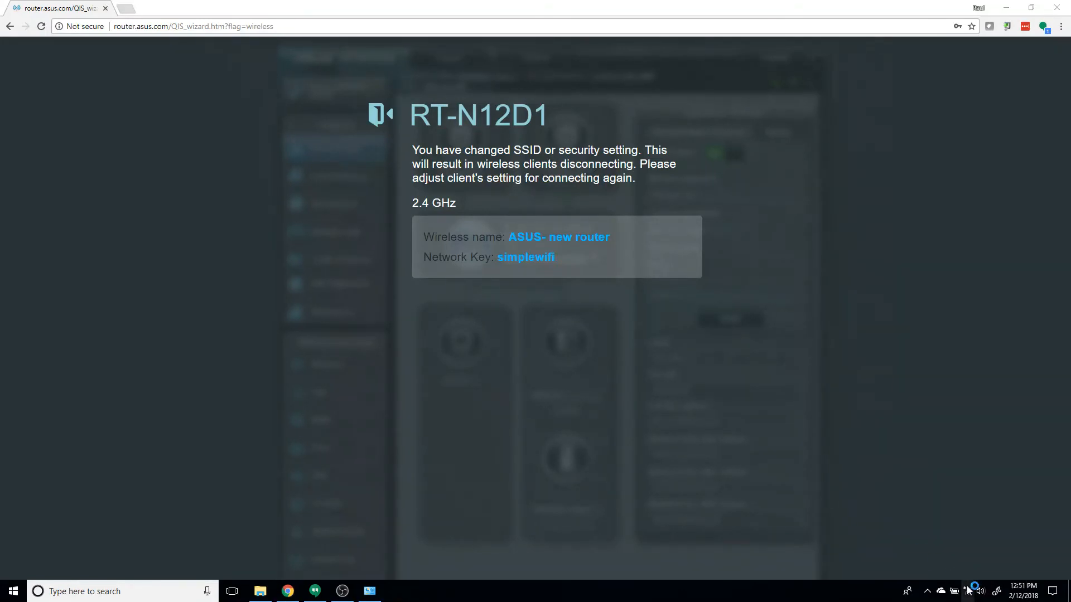
click(974, 591)
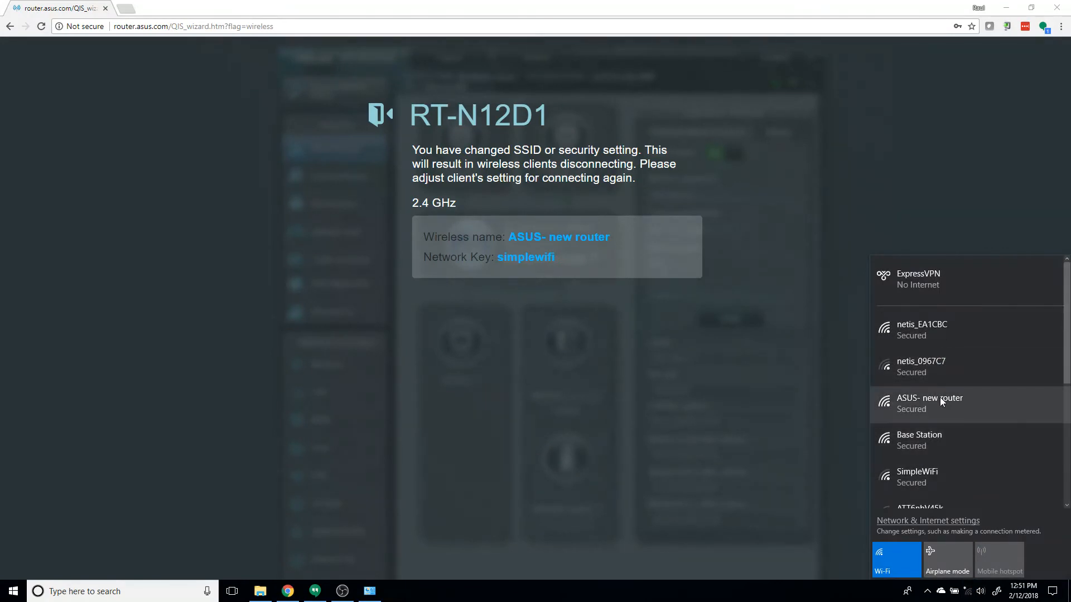
click(929, 403)
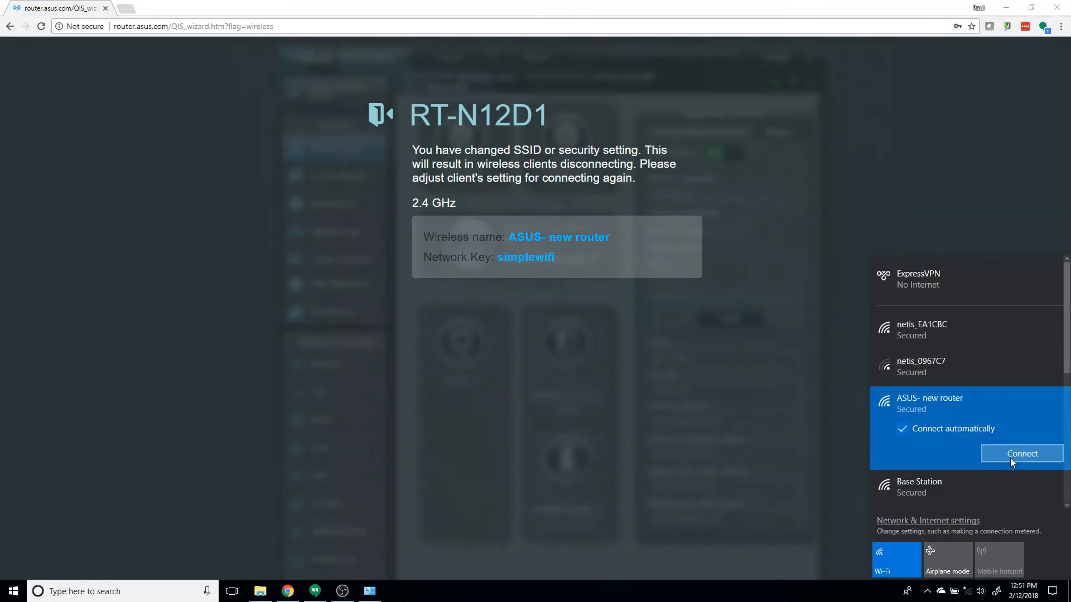
click(1021, 454)
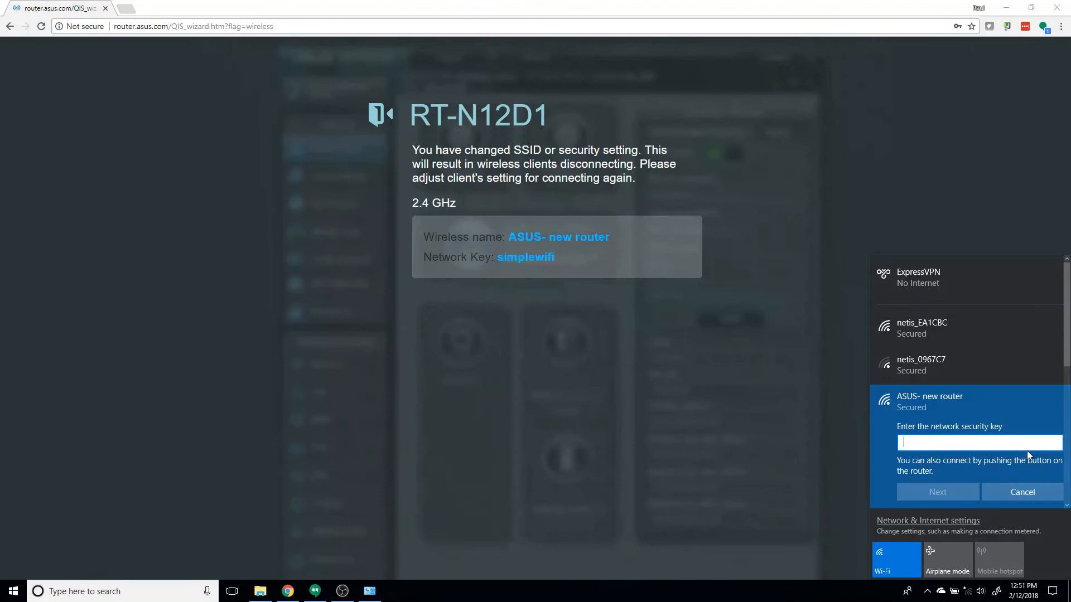
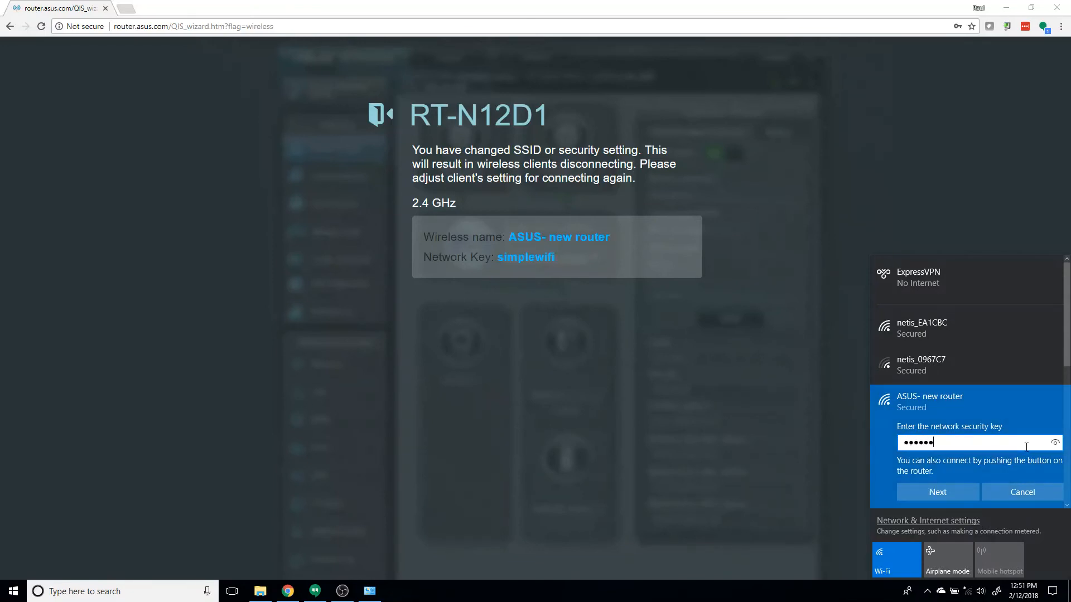
click(937, 492)
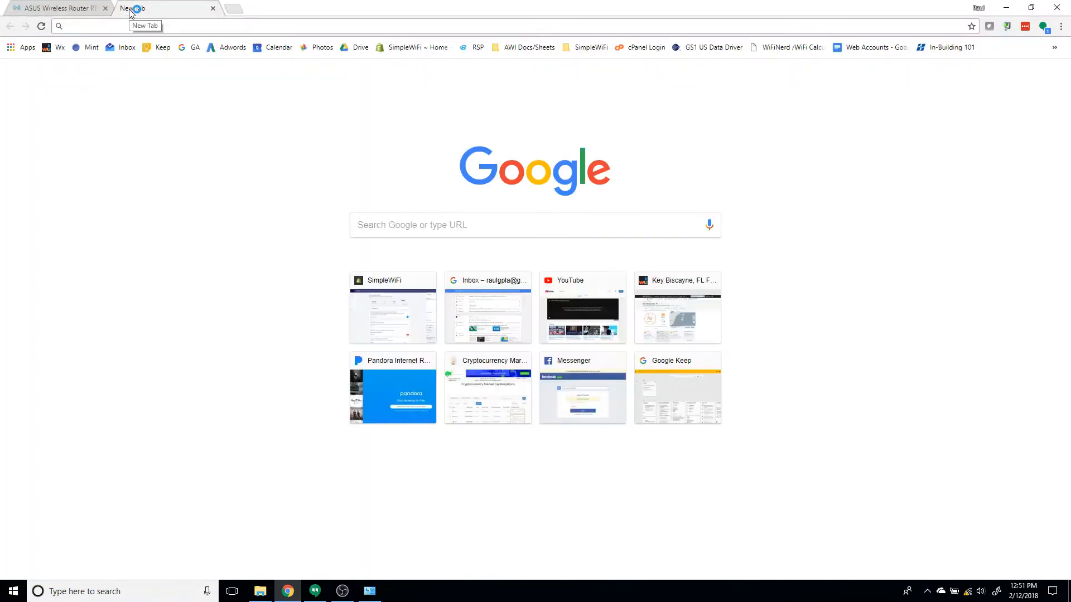
- Load the PiFi Scan page at 192.168.89.1 in a new Chrome tab
text(192.168.89.1/ui/)
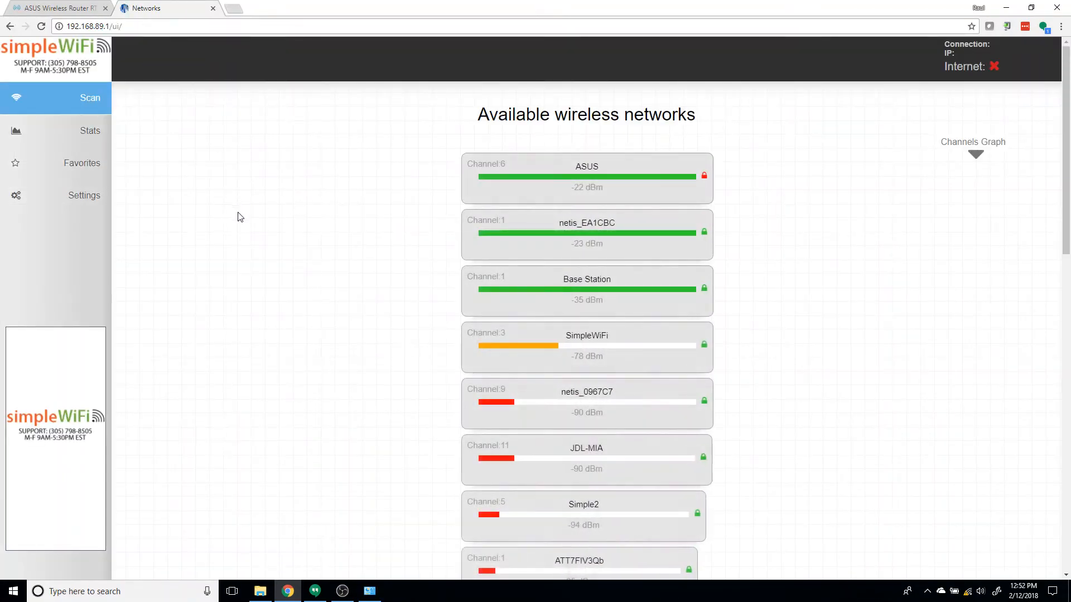
mouse_move(593, 288)
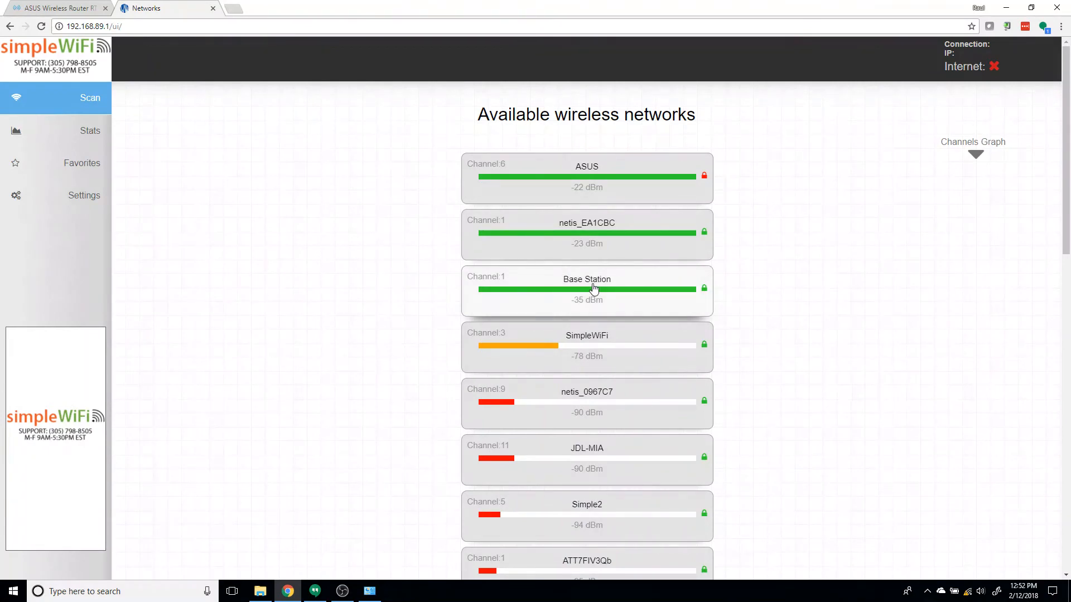
mouse_move(625, 293)
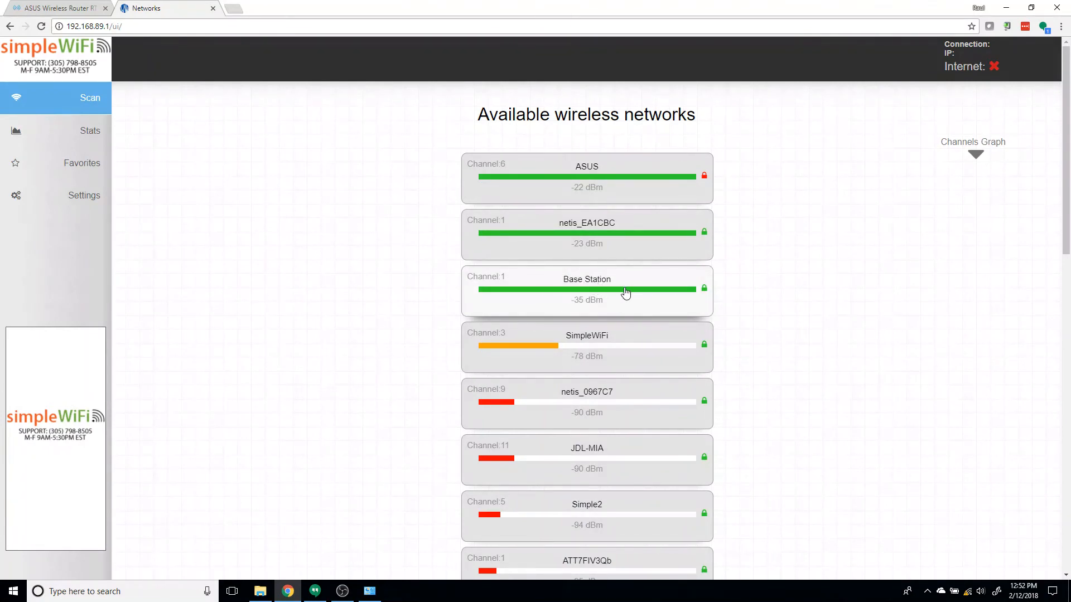
mouse_move(648, 191)
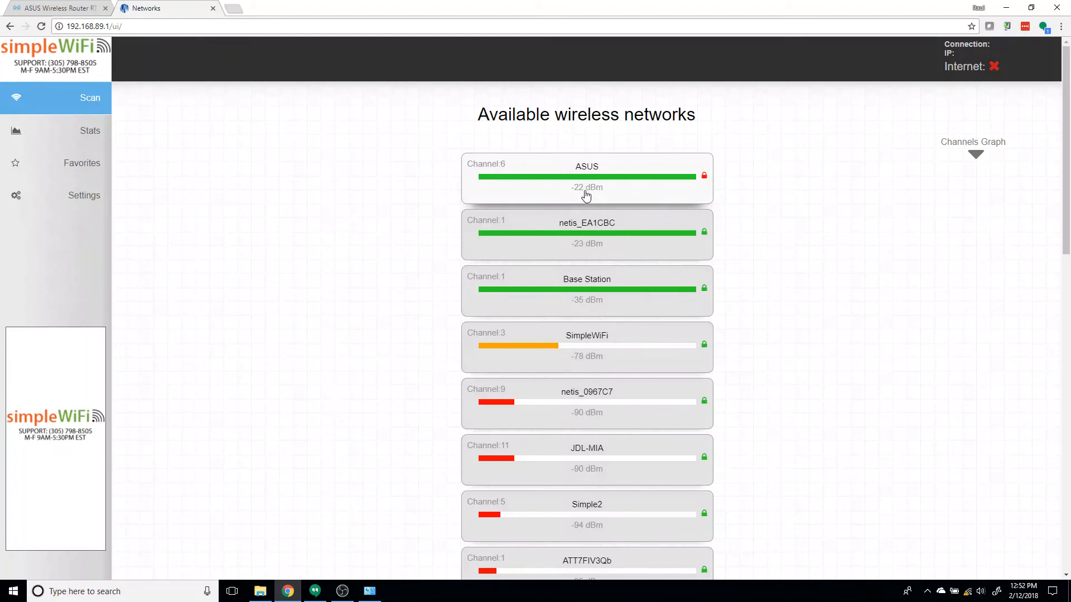
- Link the repeater to the Base Station network with its WPA2 key, declining the LastPass prompt
click(586, 290)
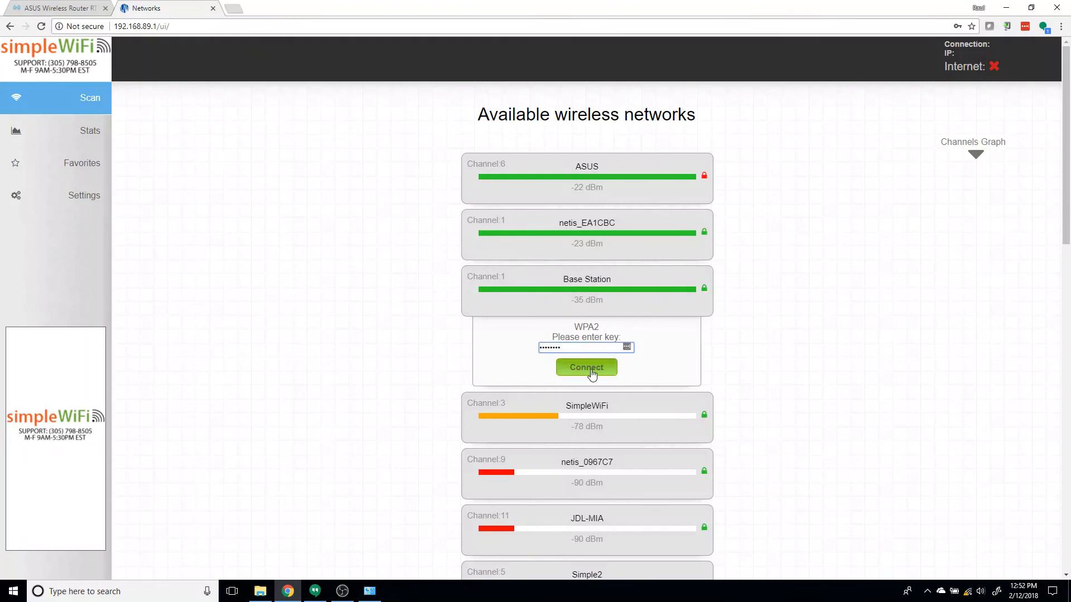
click(585, 367)
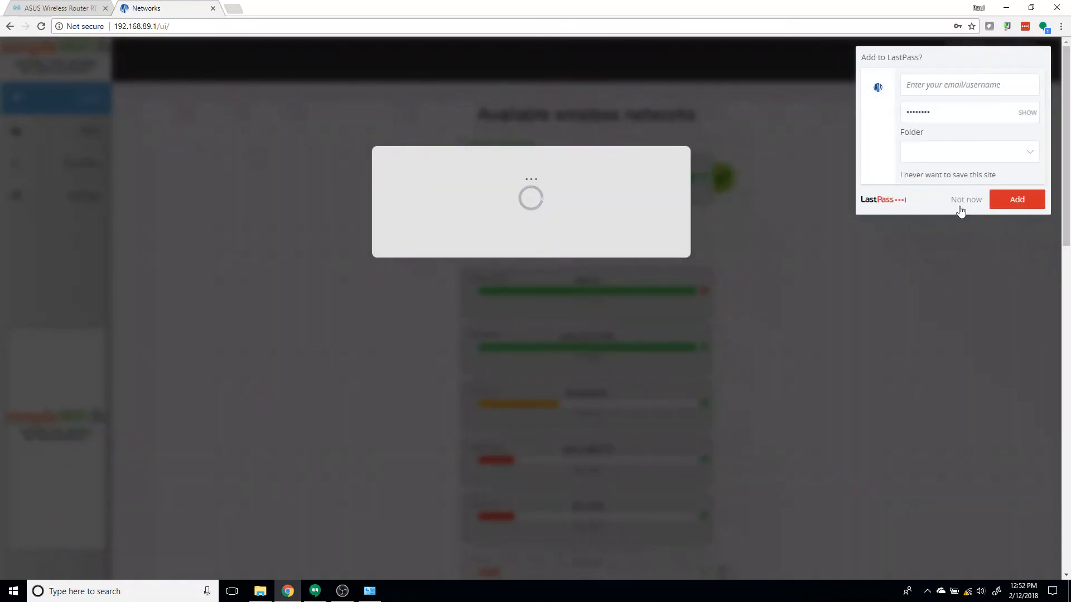
click(966, 200)
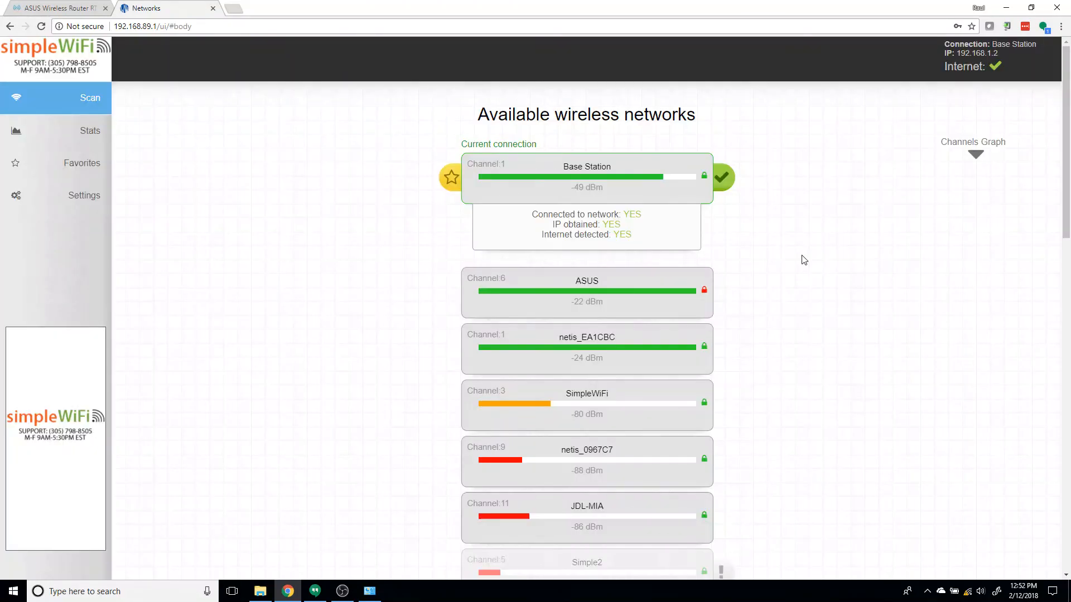
click(336, 8)
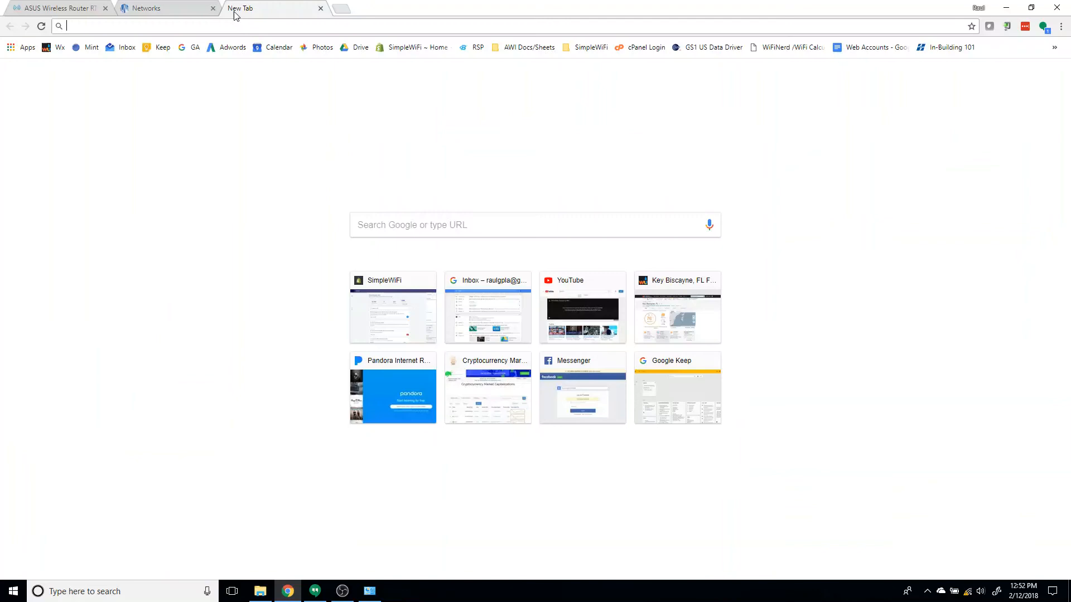
- Load simplewifi.com to confirm internet works through the repeater
text(simplewifi.com)
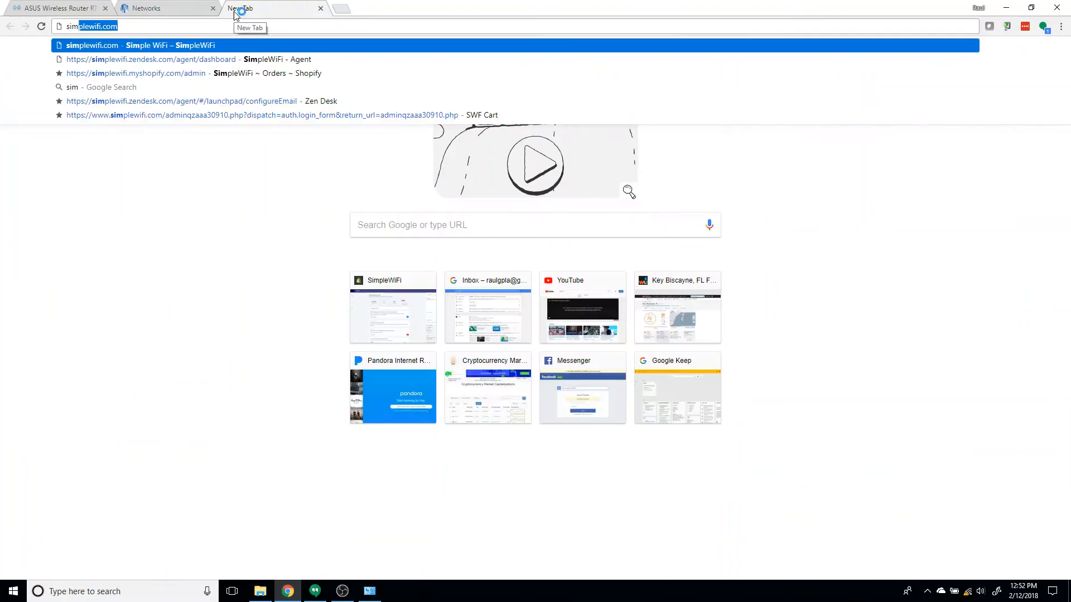
key(Enter)
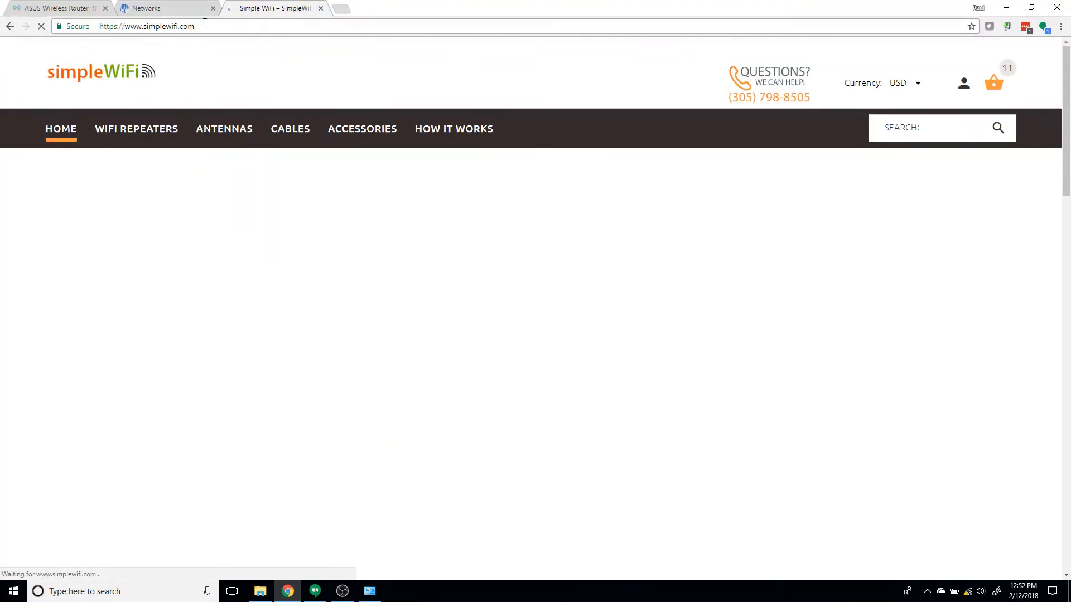